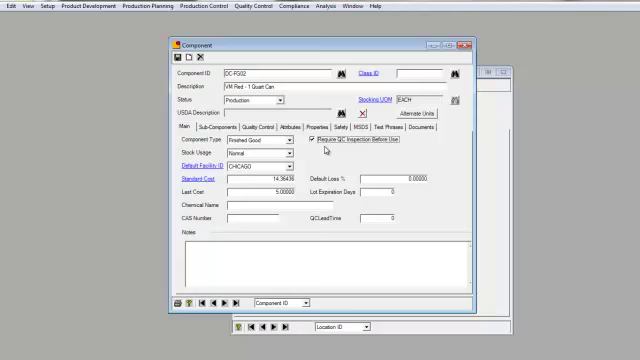
pyautogui.moveTo(328, 148)
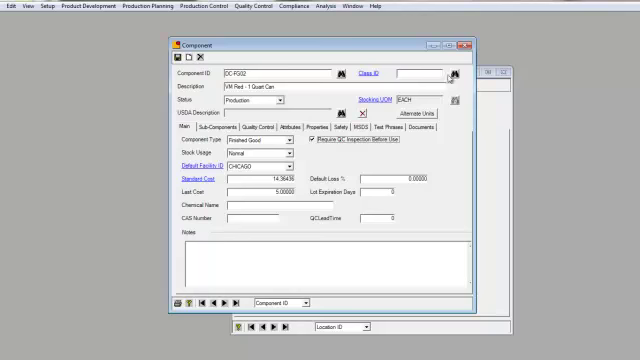